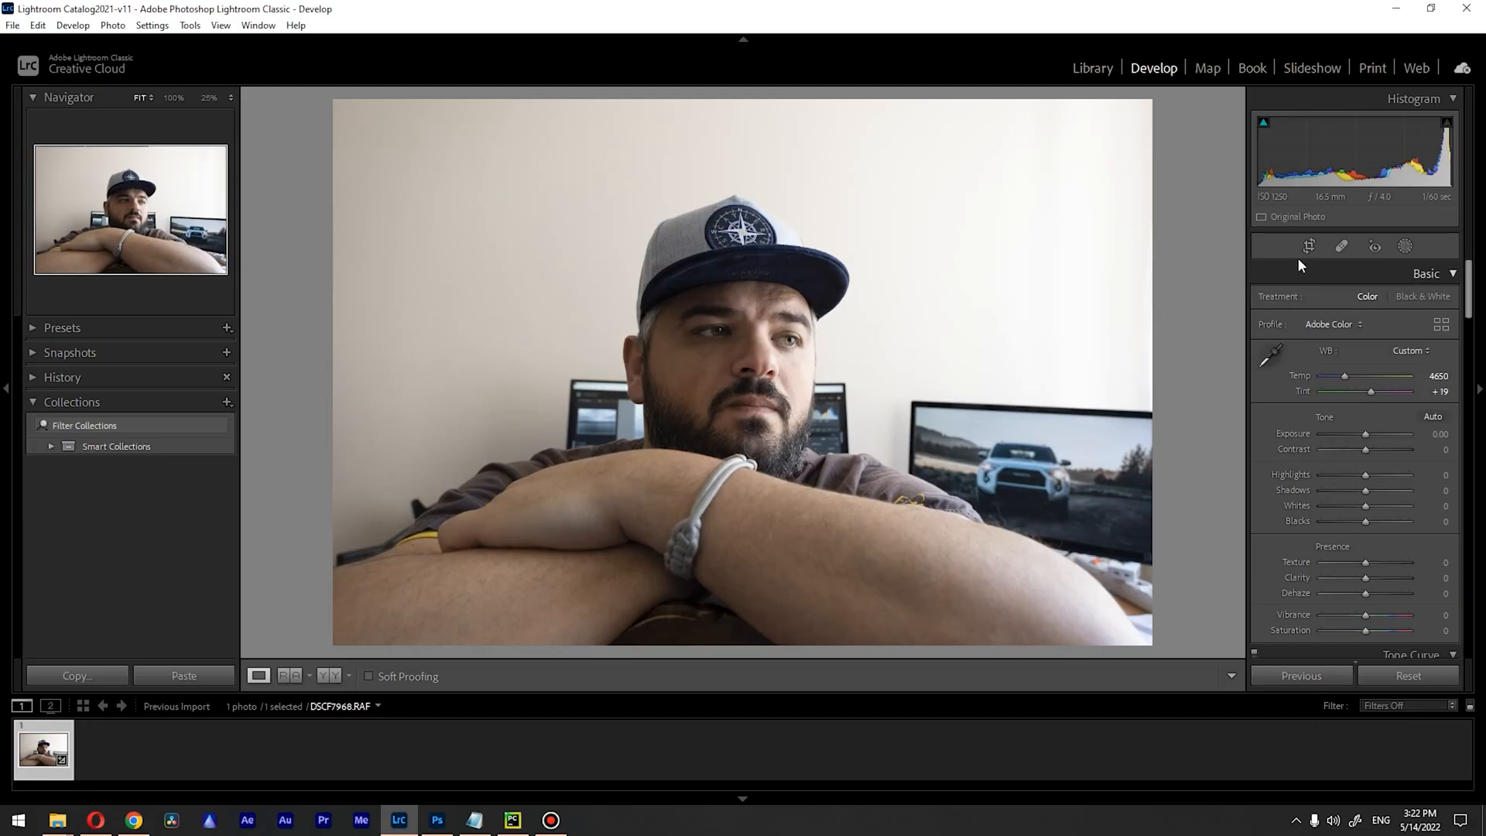
- Open Crop & Straighten on the portrait and lock the aspect to 4 x 5 / 8 x 10
left_click(1309, 246)
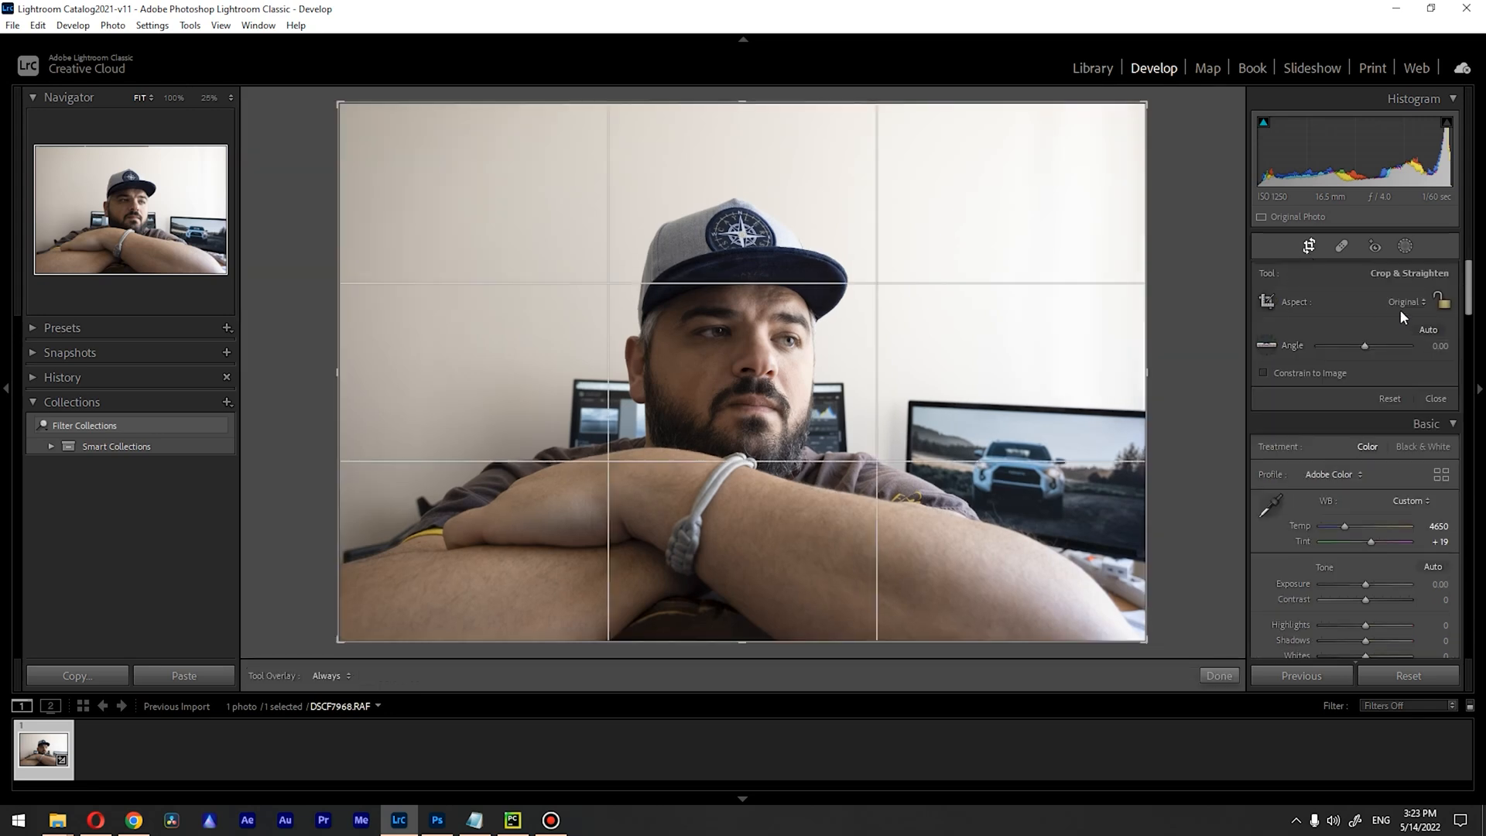
left_click(1407, 301)
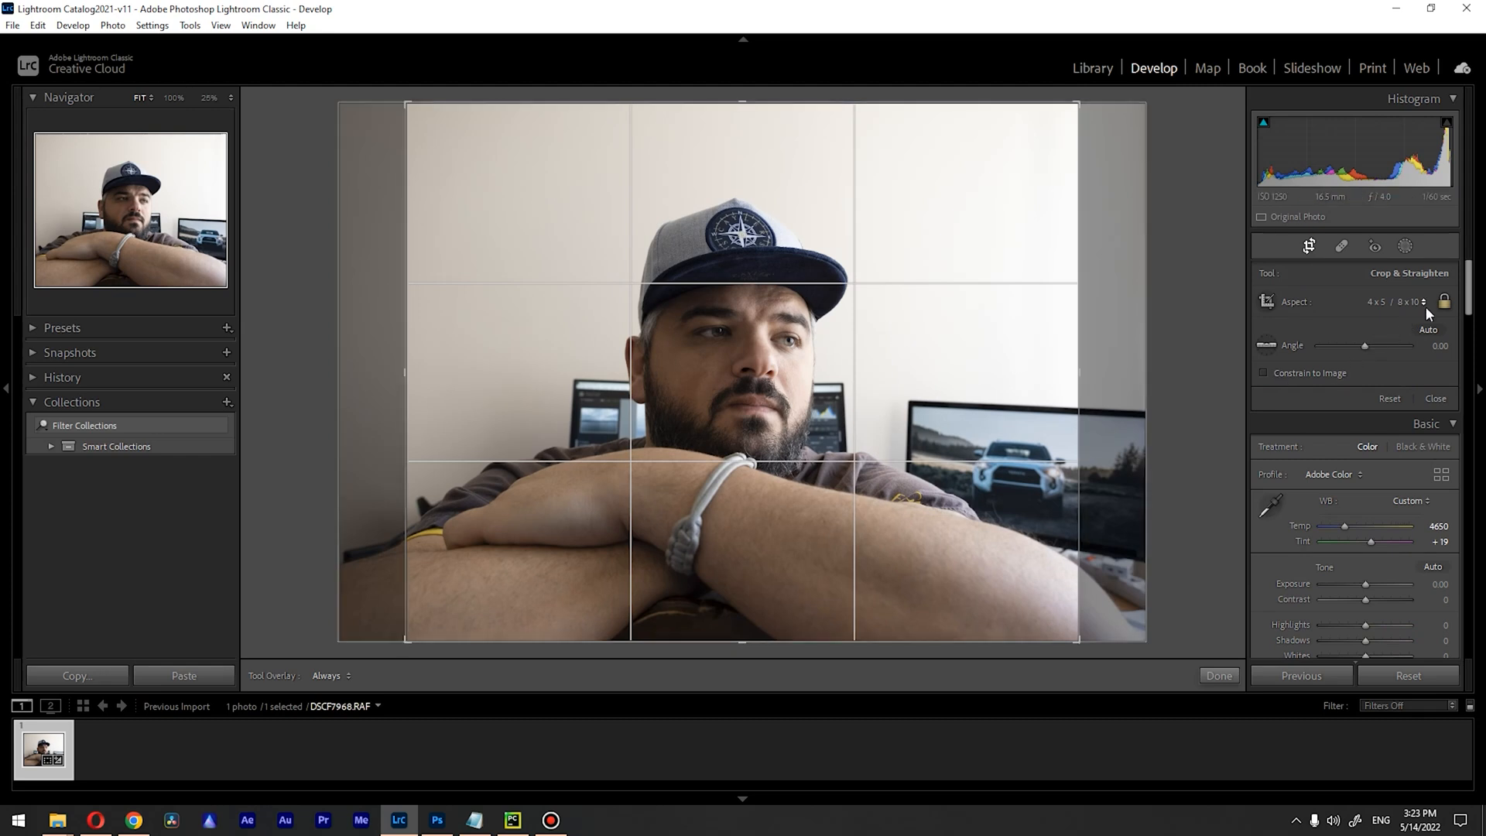
mouse_move(1366, 312)
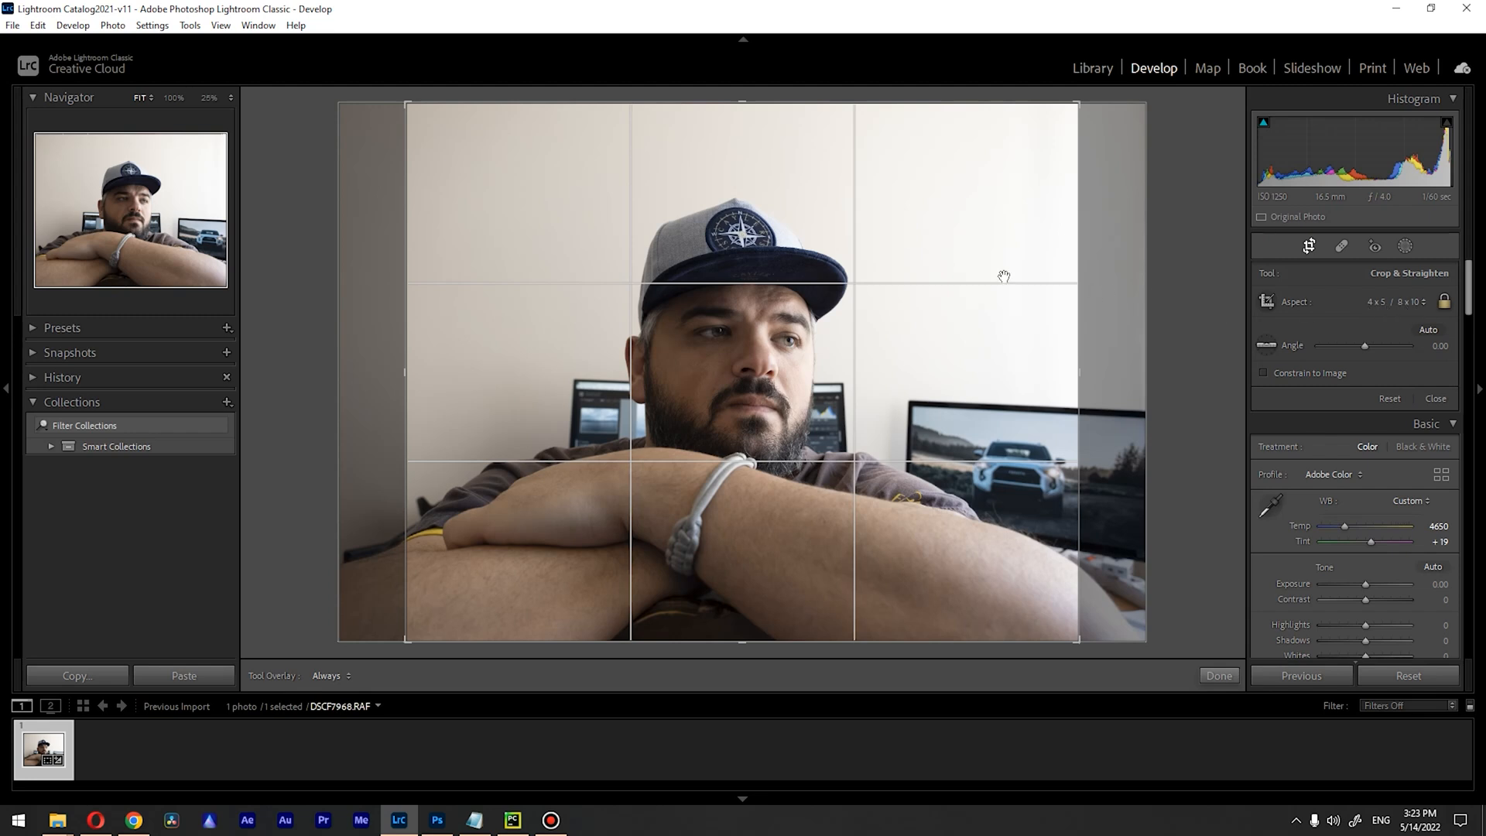
mouse_move(879, 281)
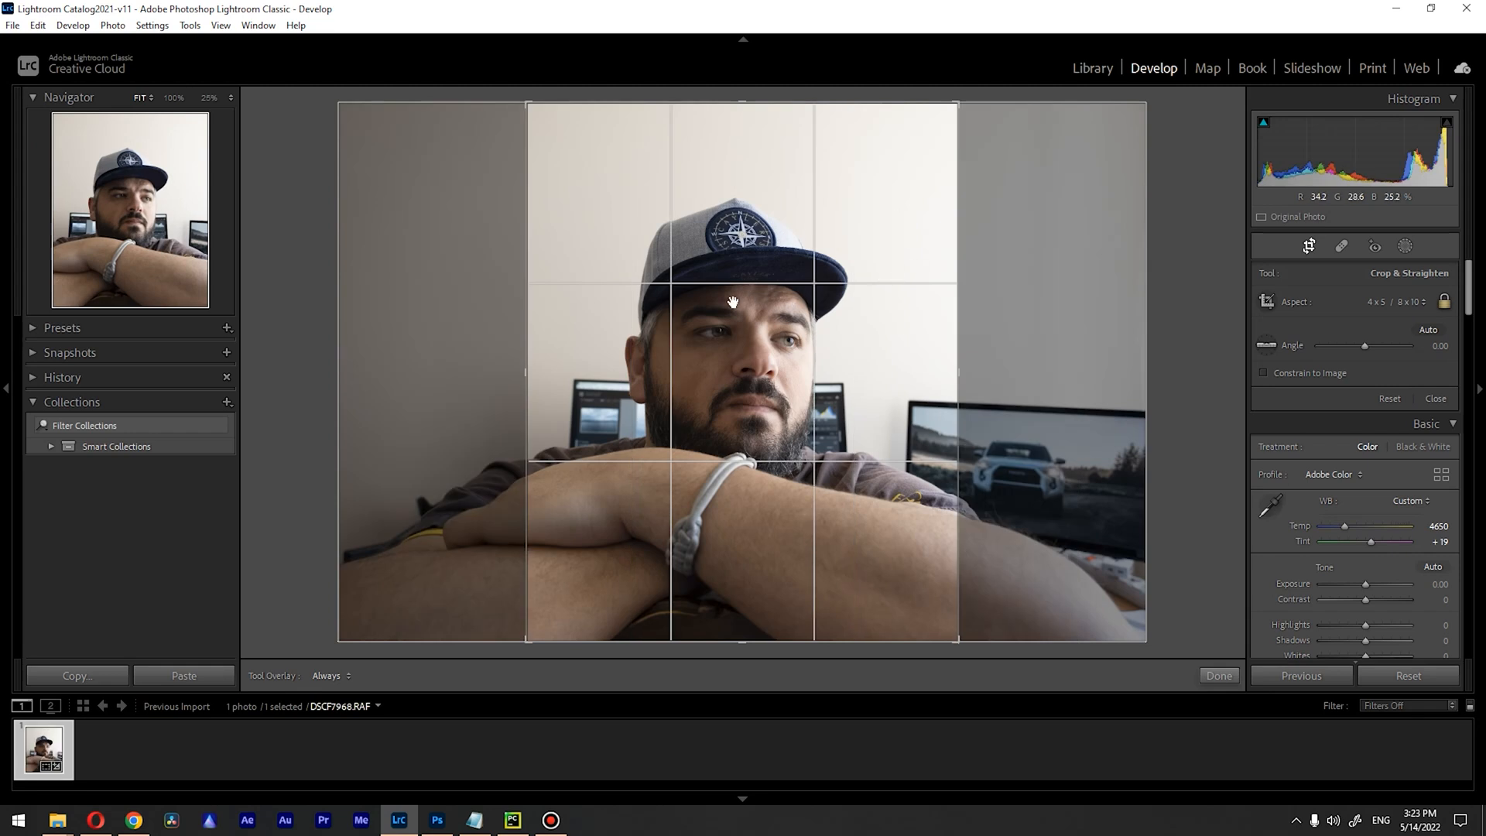
mouse_move(798, 253)
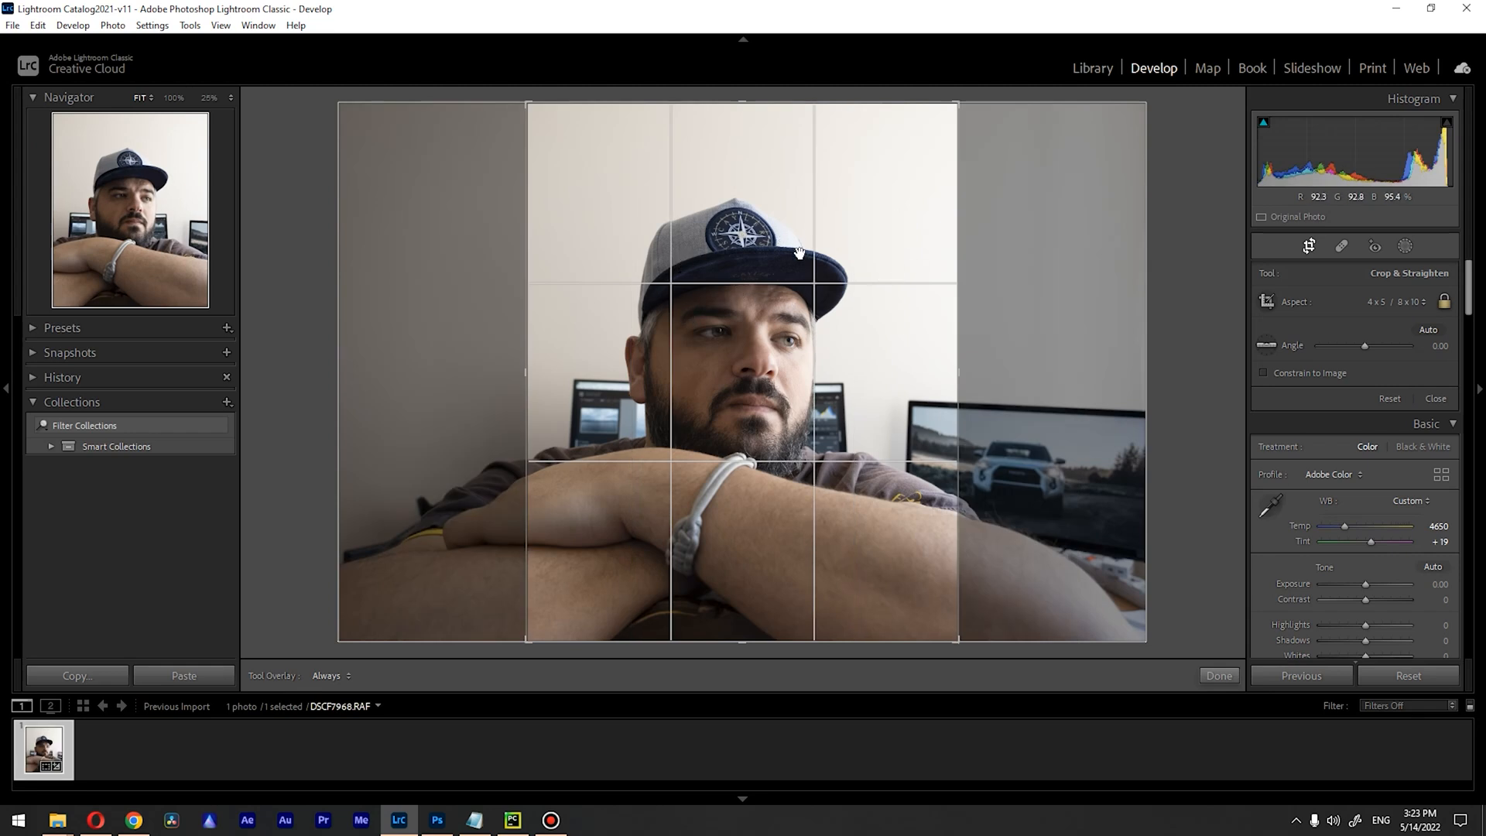
mouse_move(806, 303)
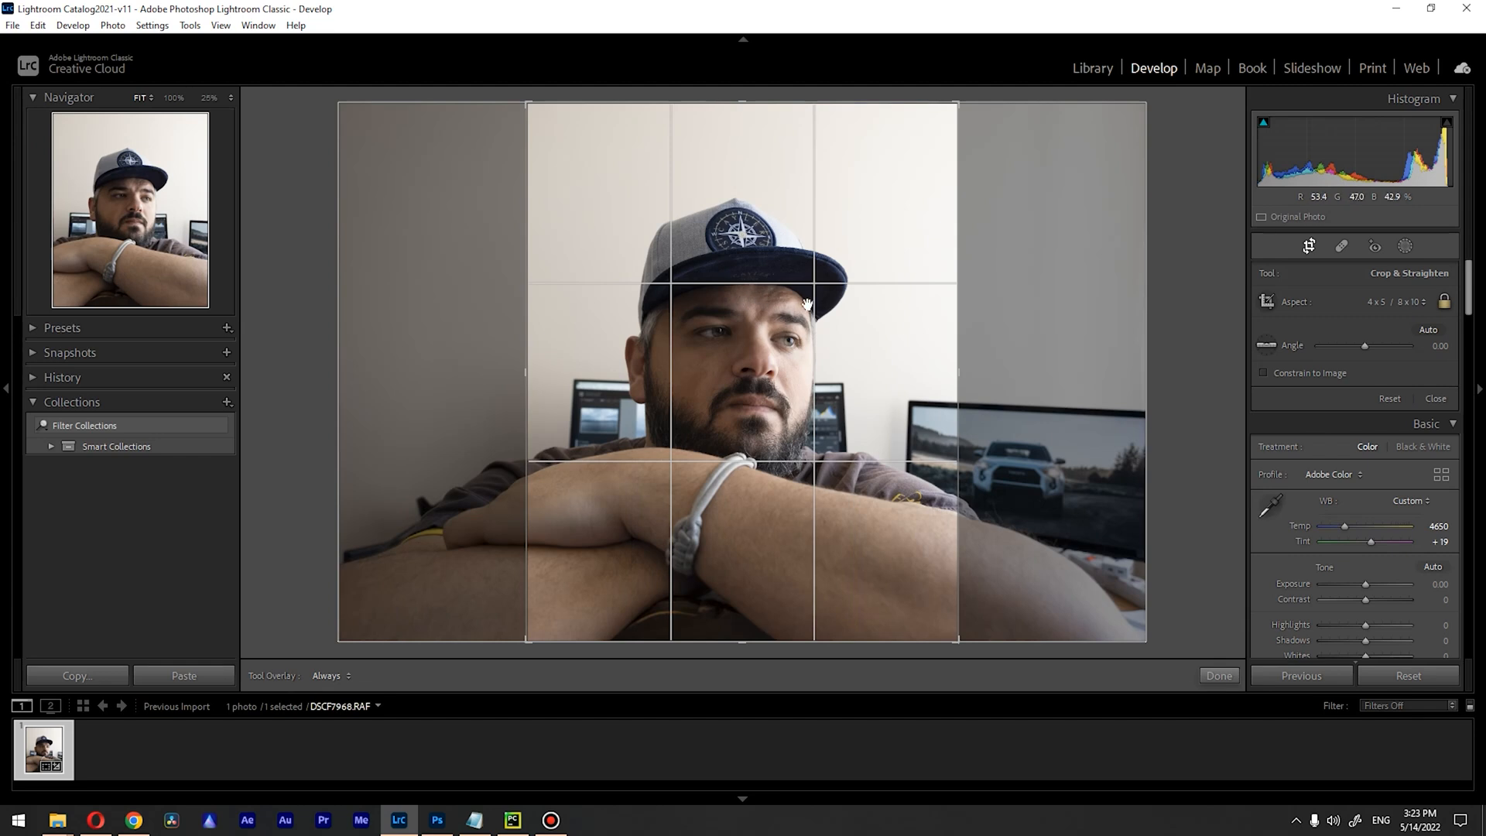
mouse_move(1377, 322)
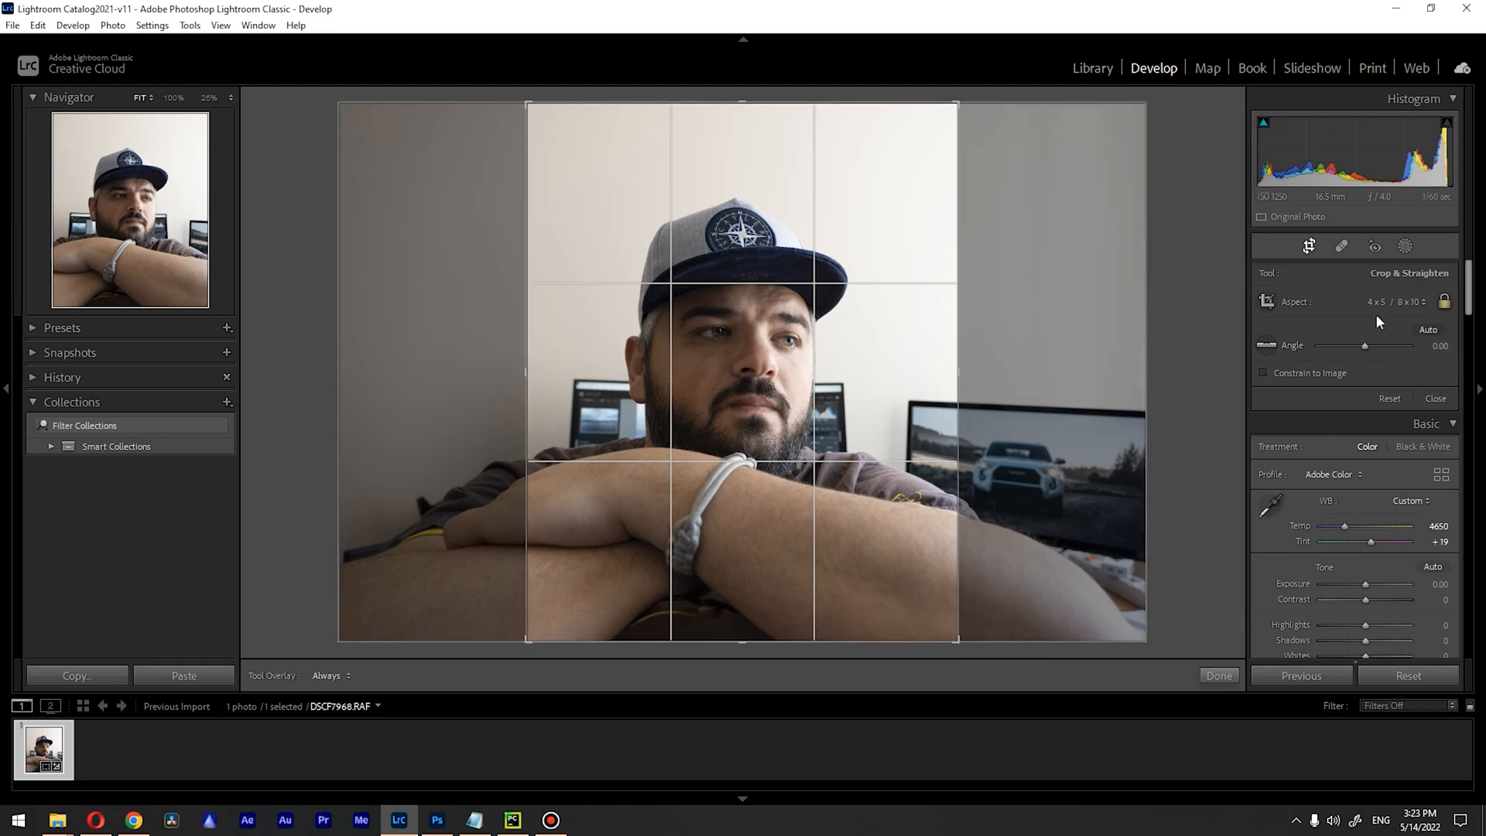
- Switch the crop aspect ratio to 2 x 3 / 4 x 6
left_click(1394, 301)
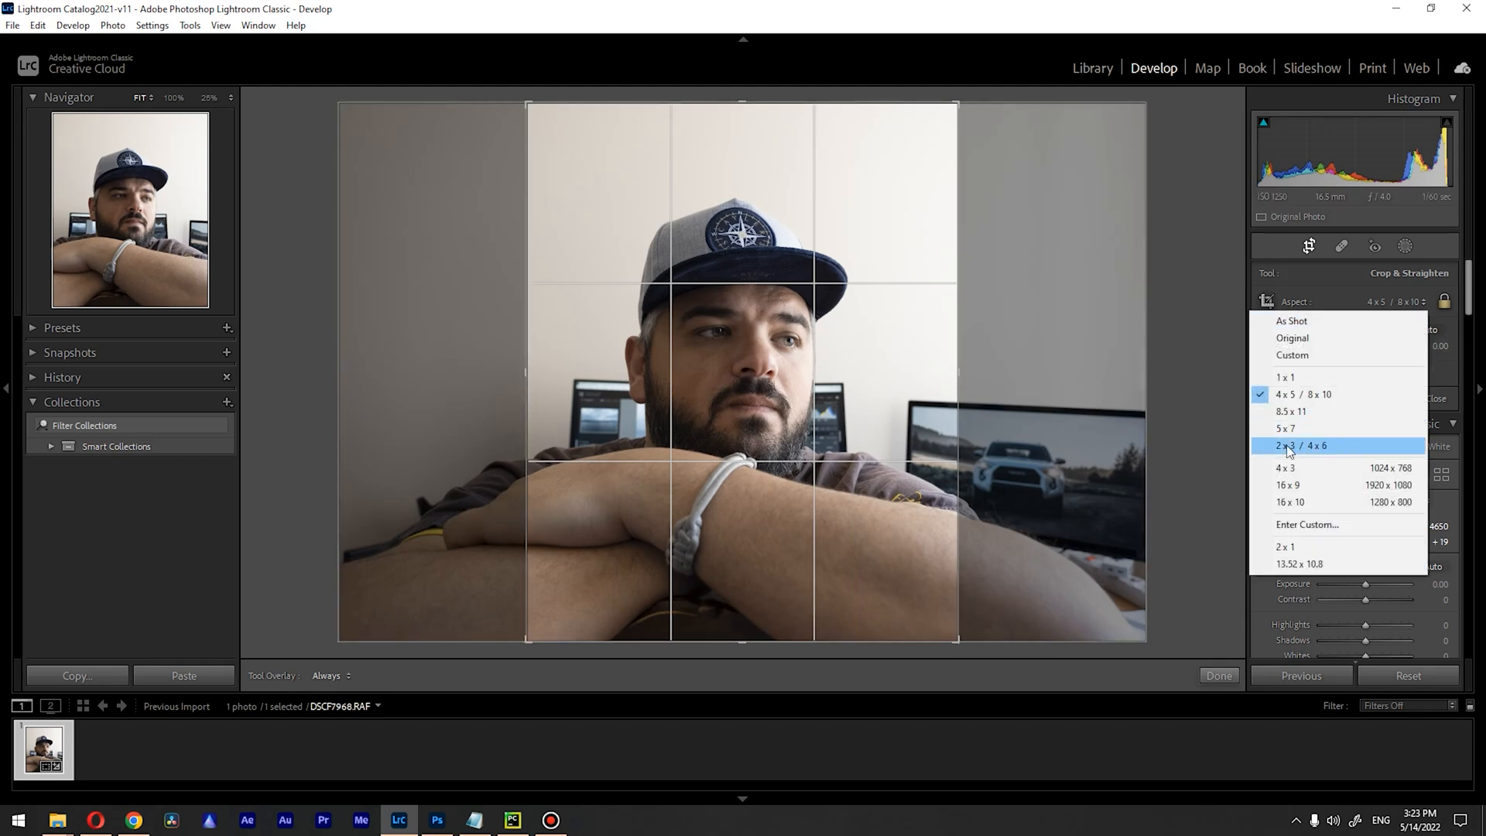
mouse_move(1343, 454)
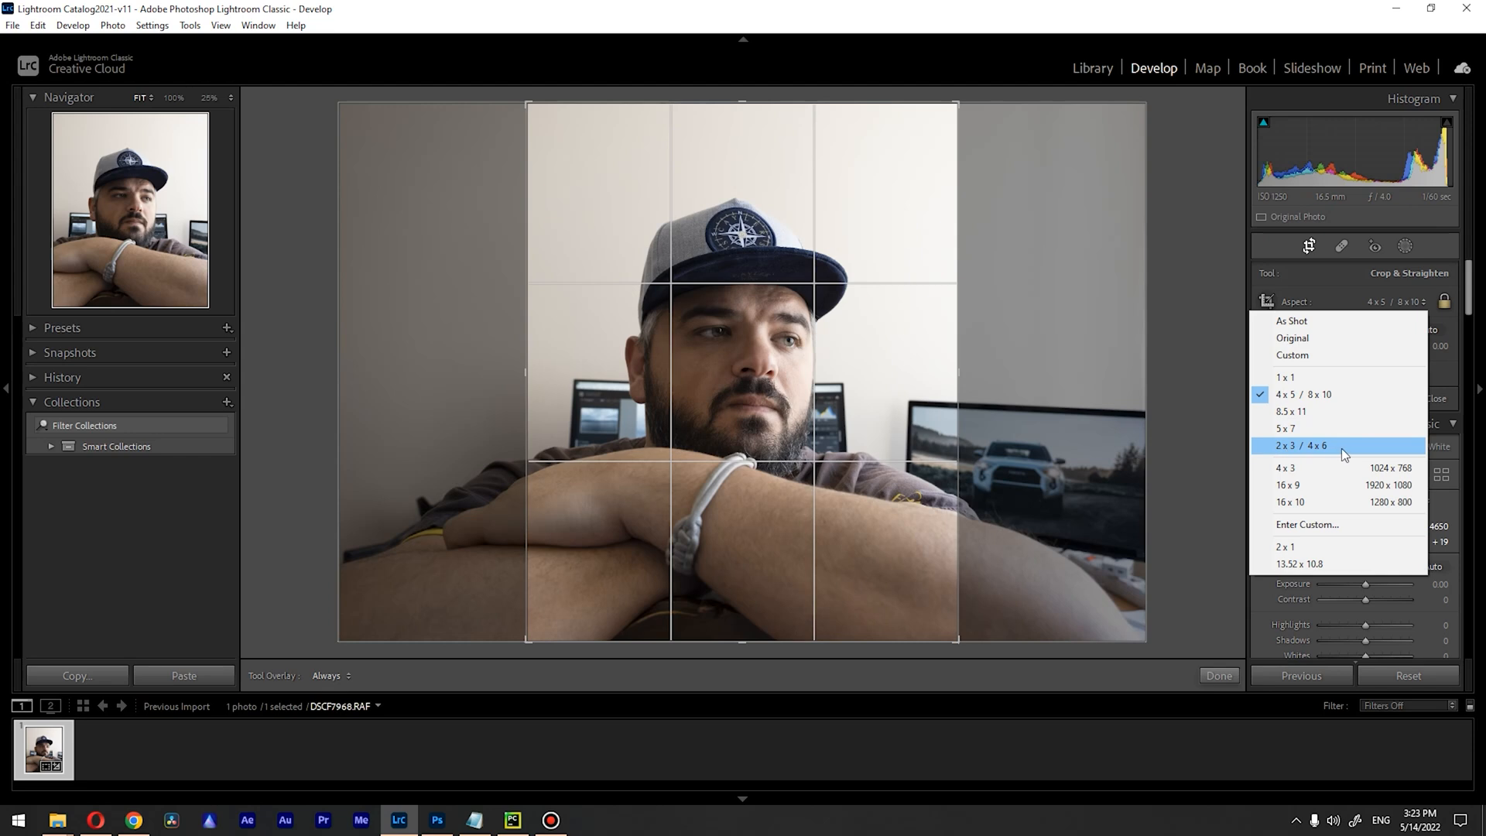
left_click(1299, 445)
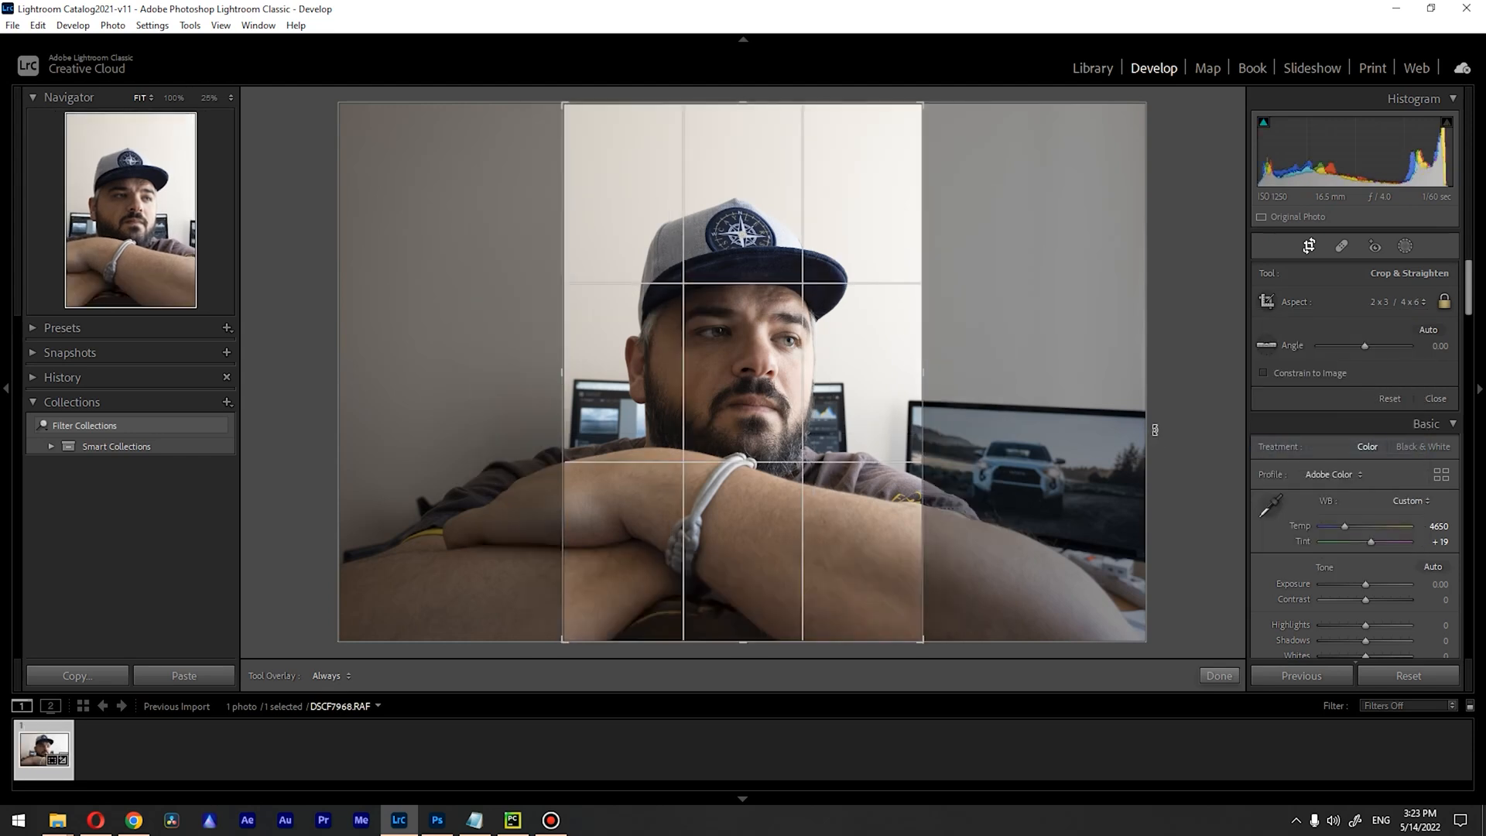
mouse_move(1392, 364)
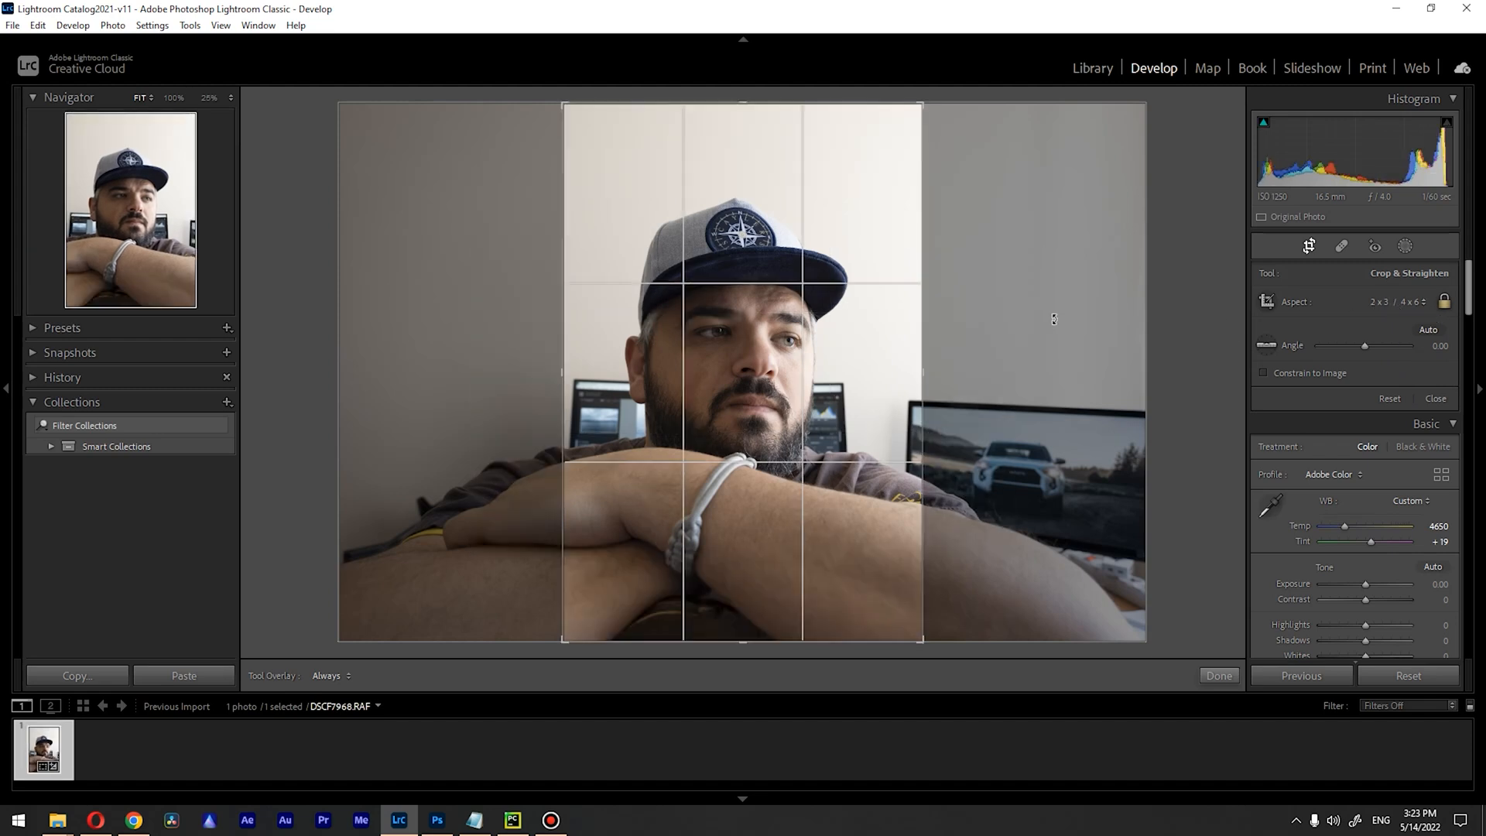
mouse_move(794, 342)
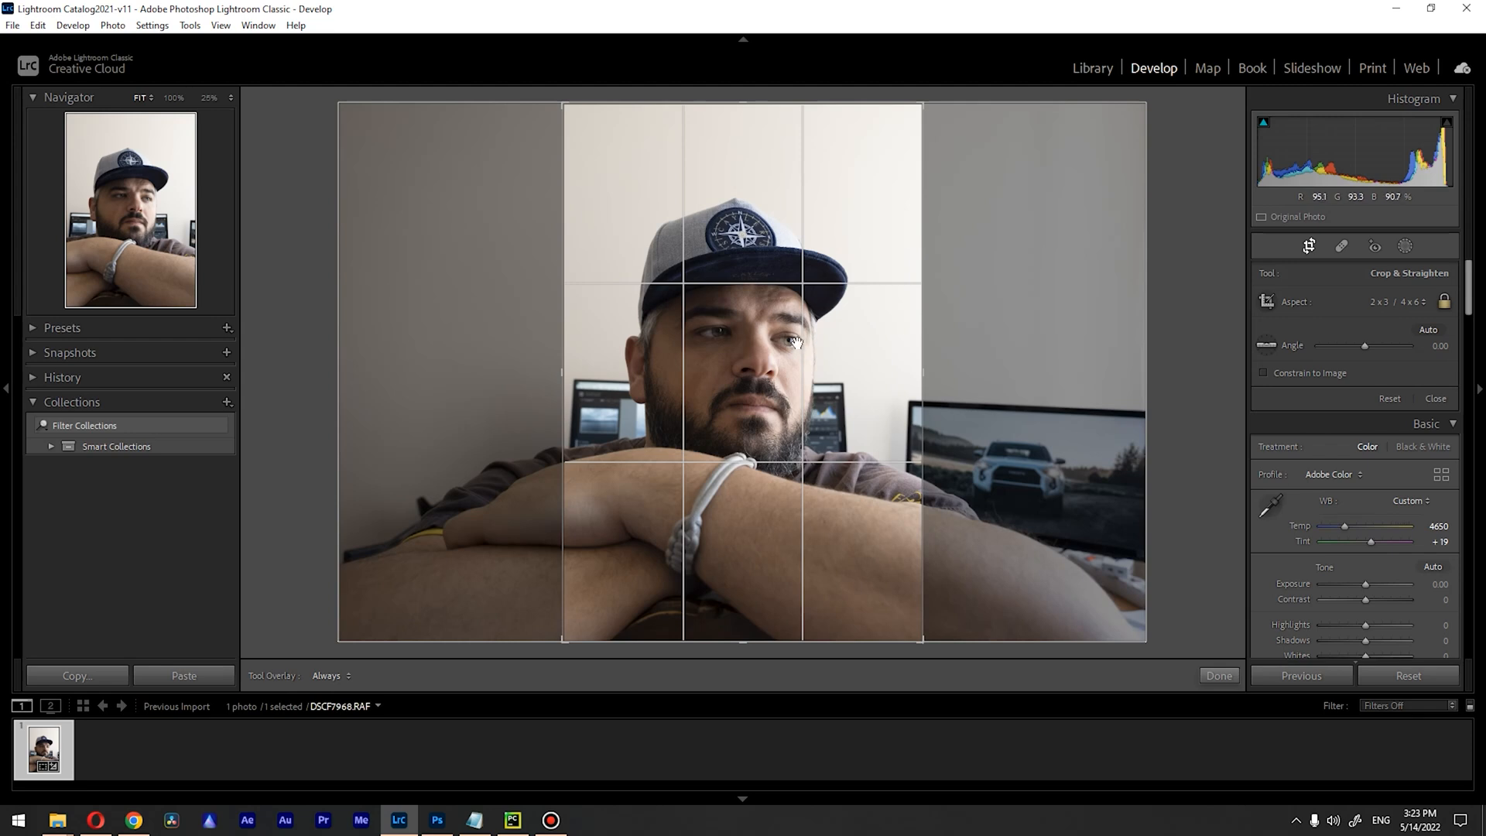
mouse_move(879, 372)
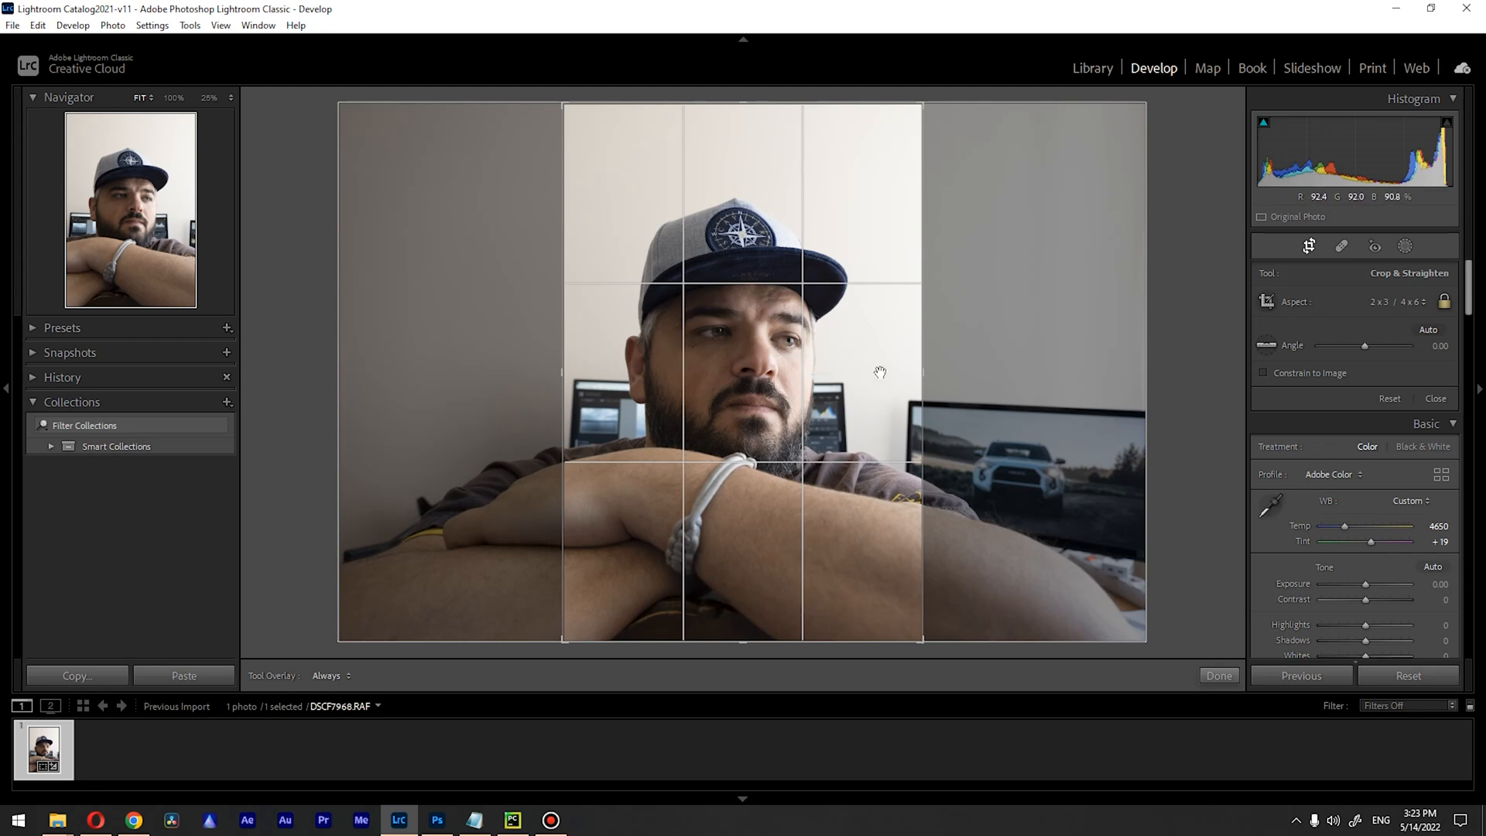
mouse_move(794, 320)
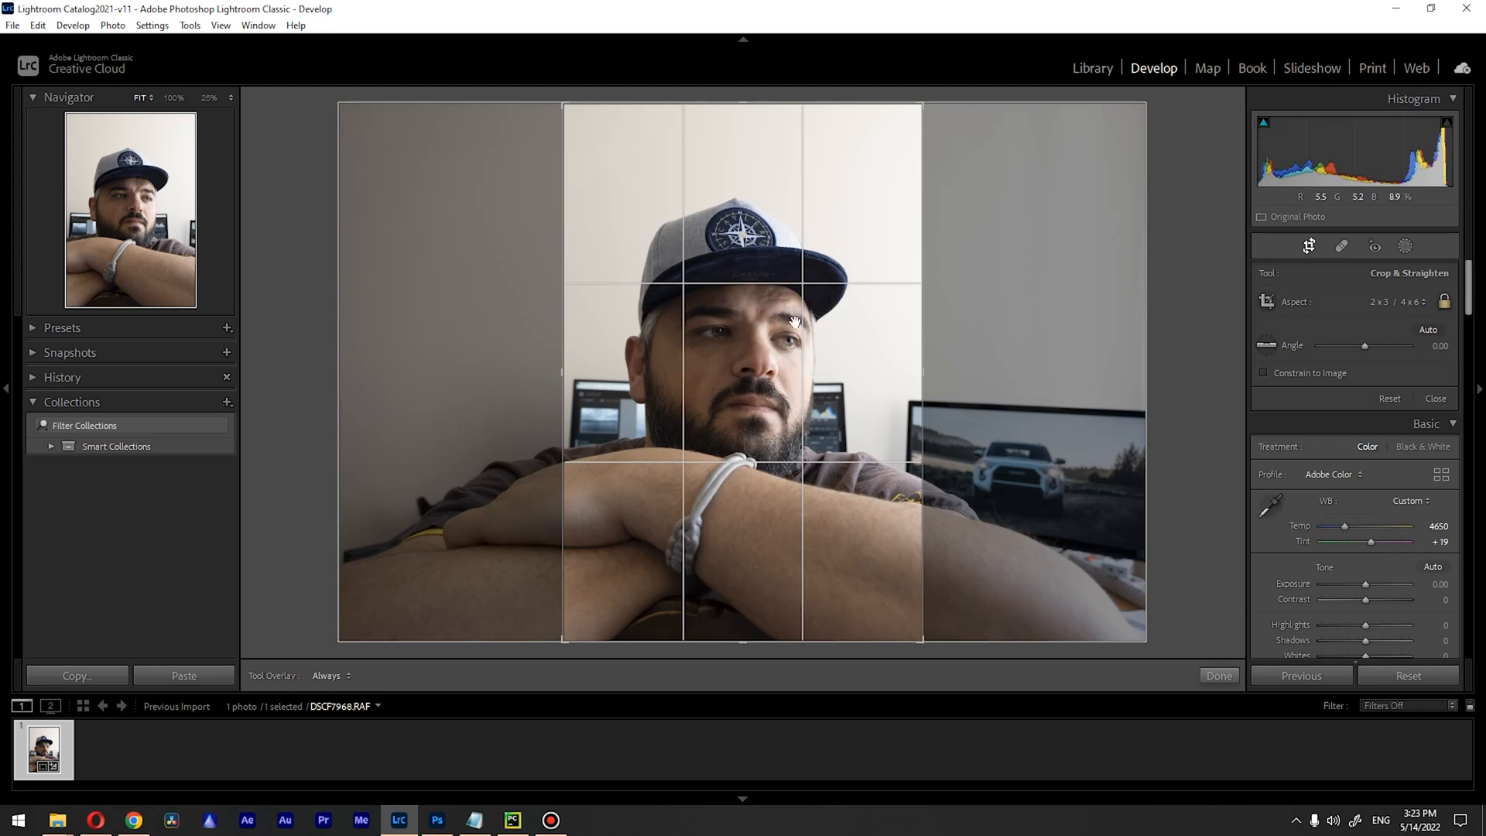
mouse_move(717, 347)
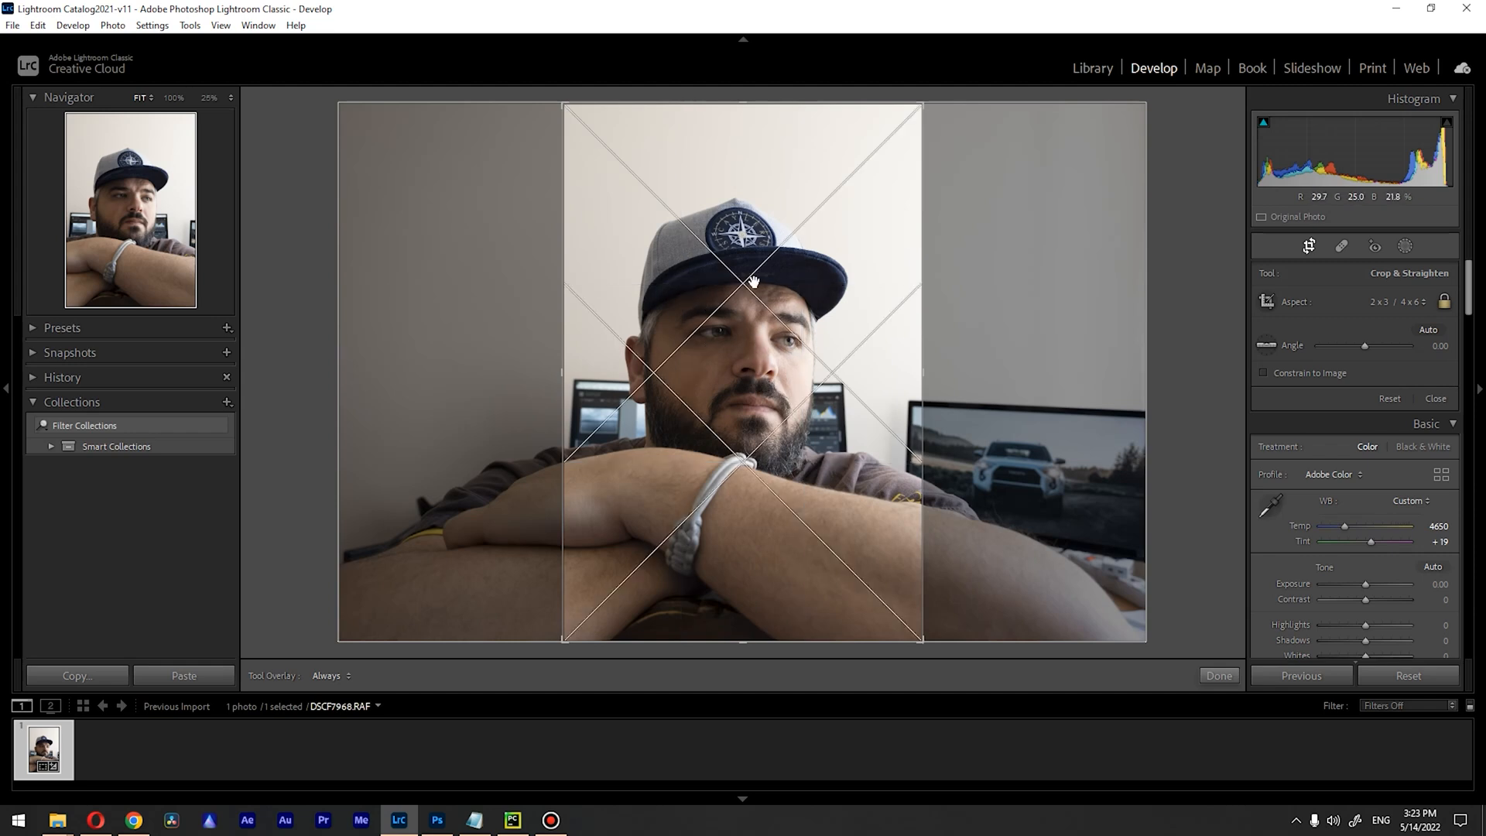
mouse_move(763, 371)
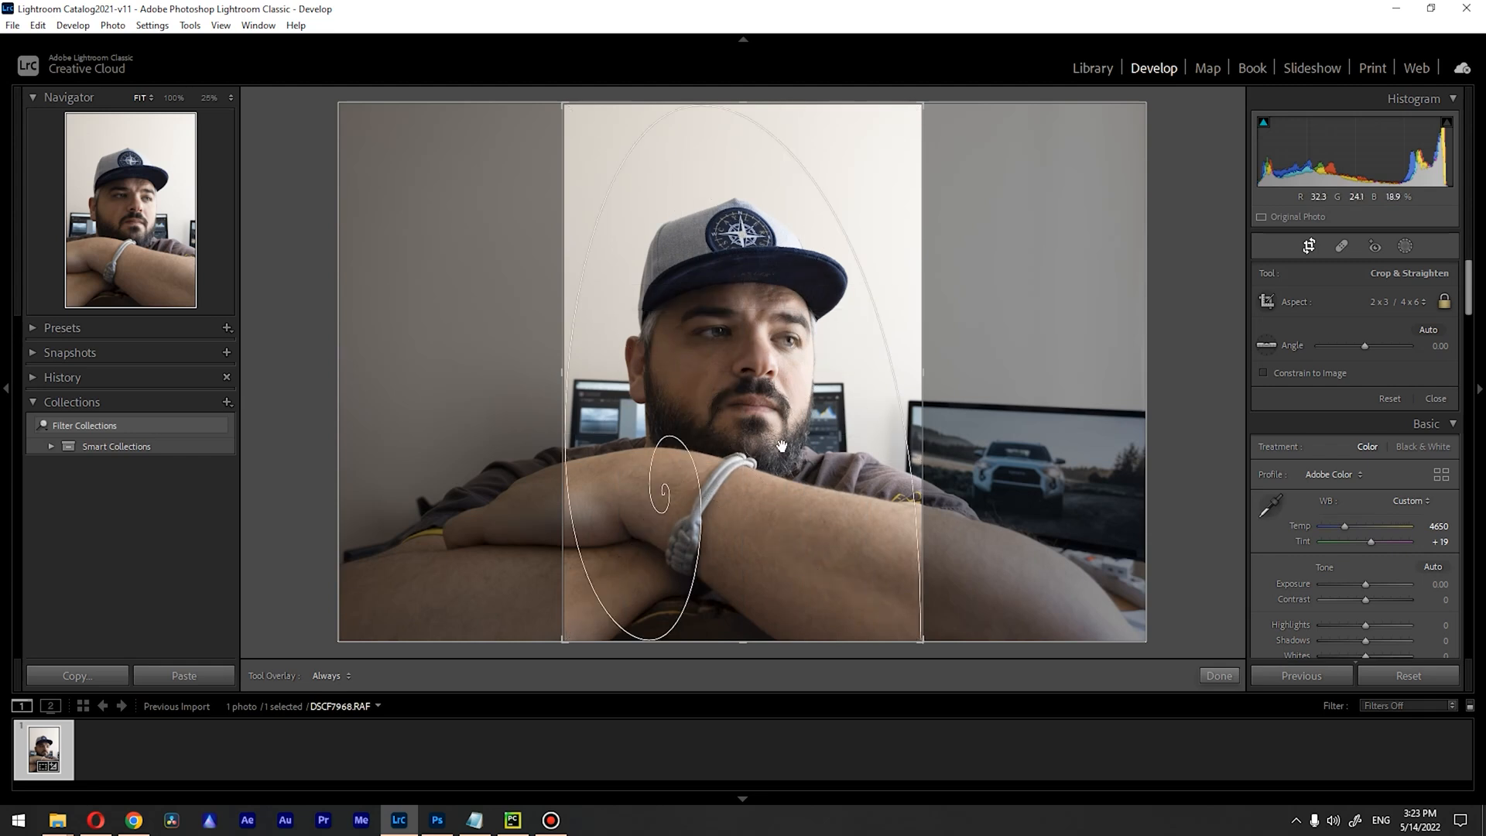
mouse_move(748, 363)
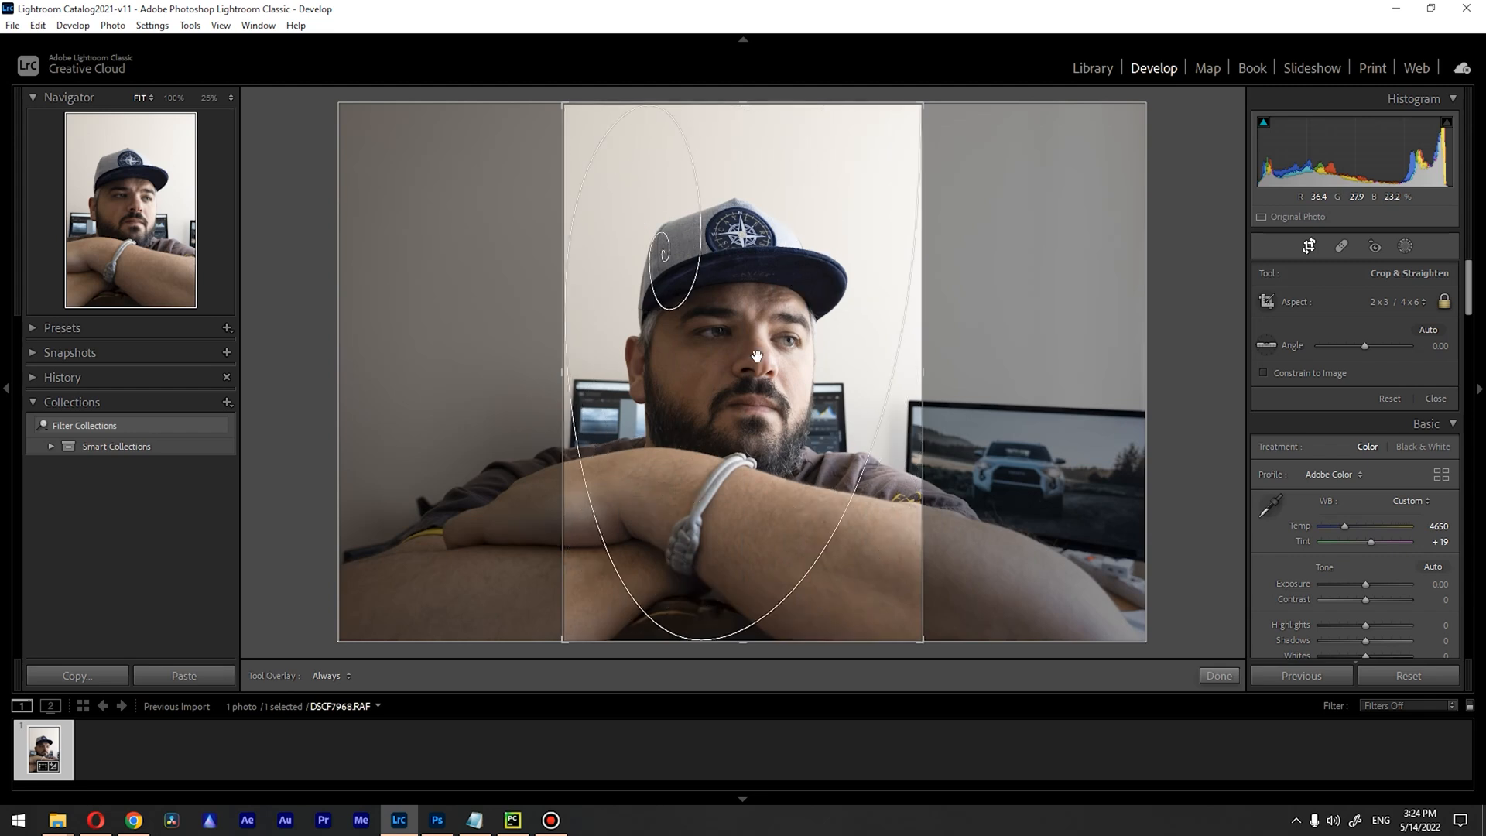
mouse_move(769, 345)
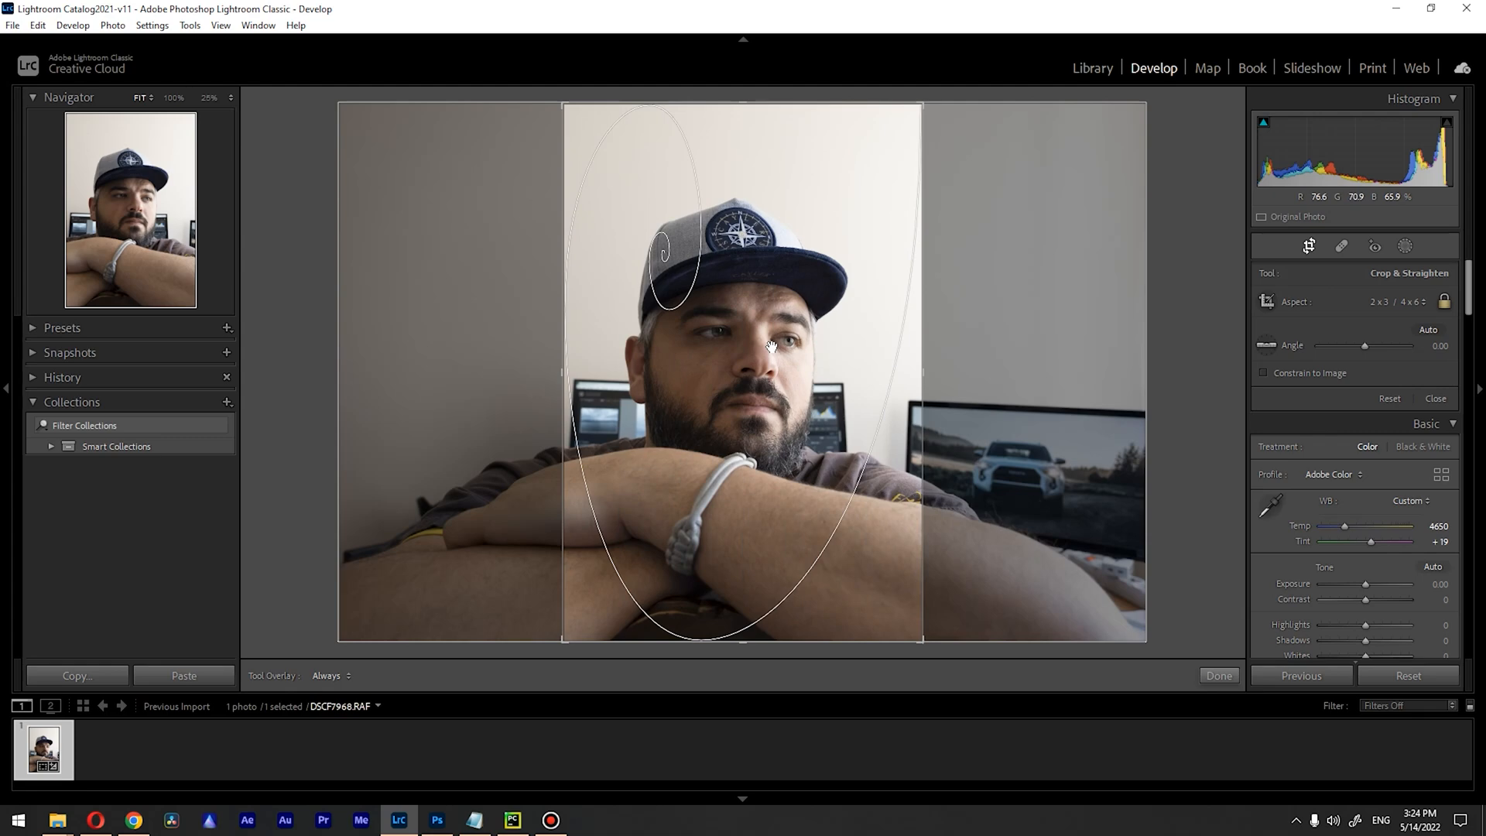